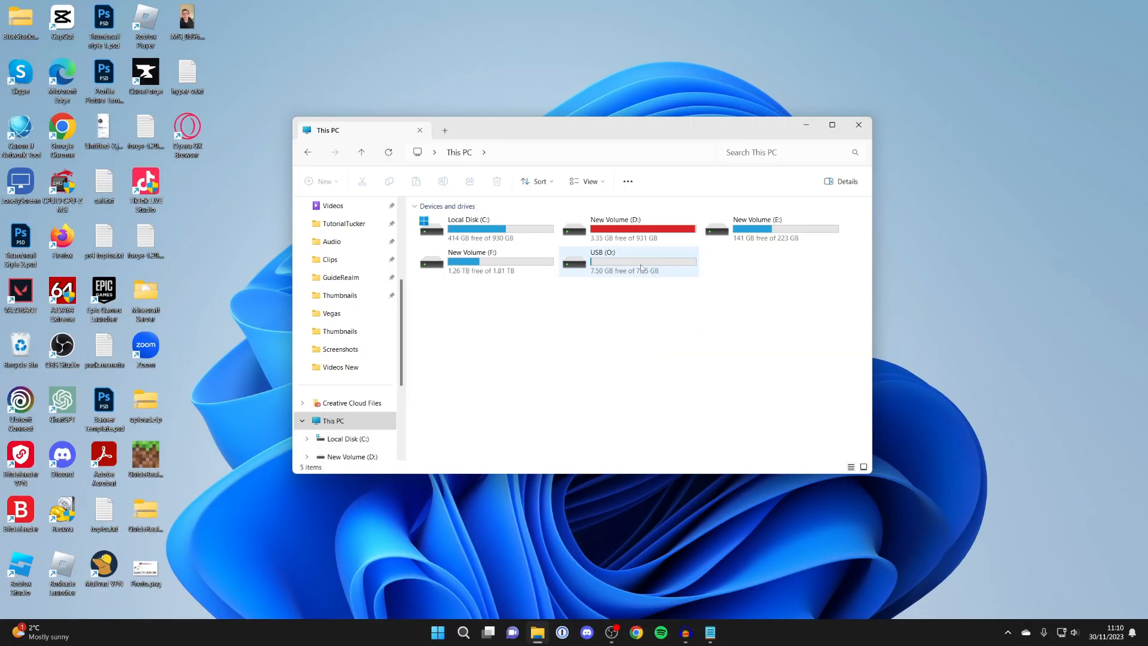
mouse_move(611, 267)
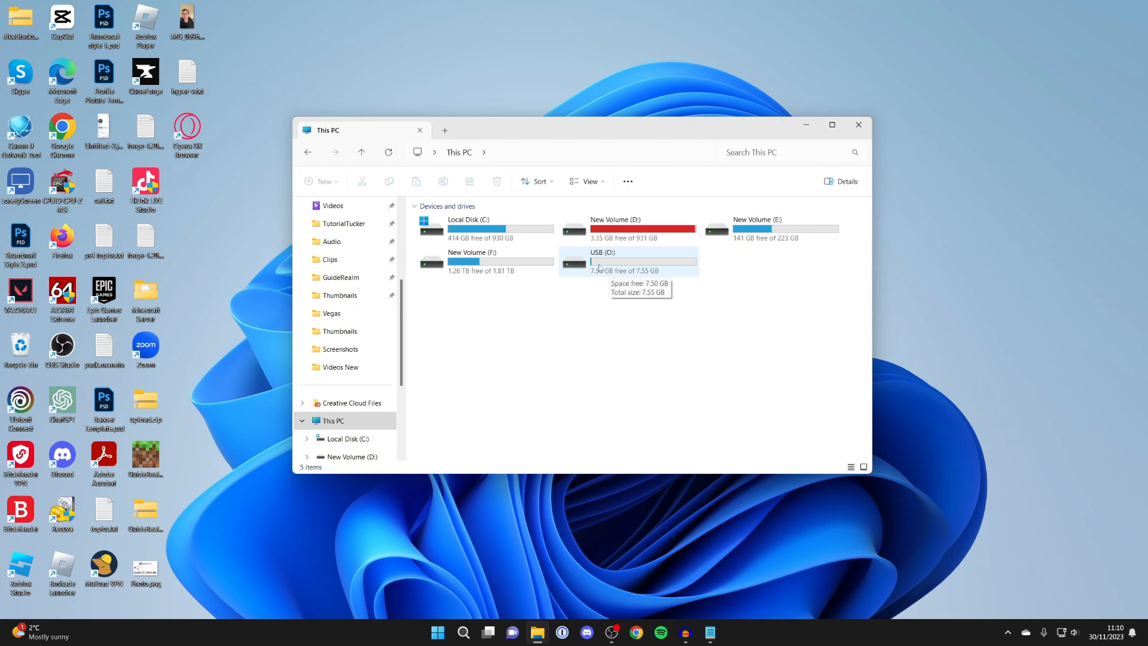
mouse_move(710, 233)
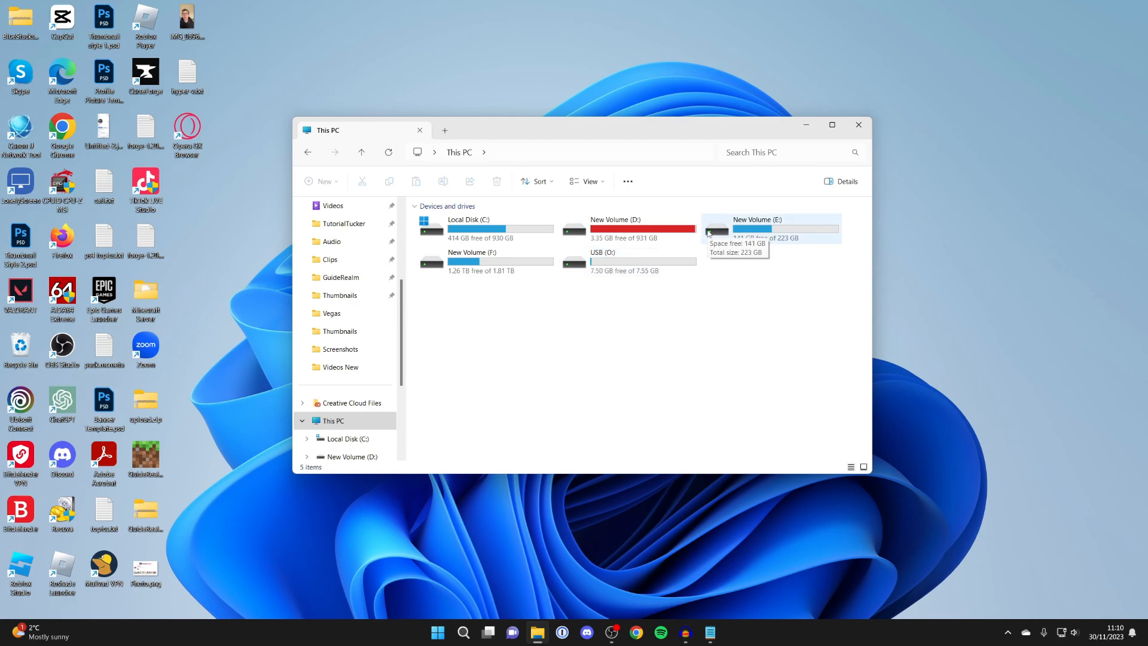
mouse_move(520, 439)
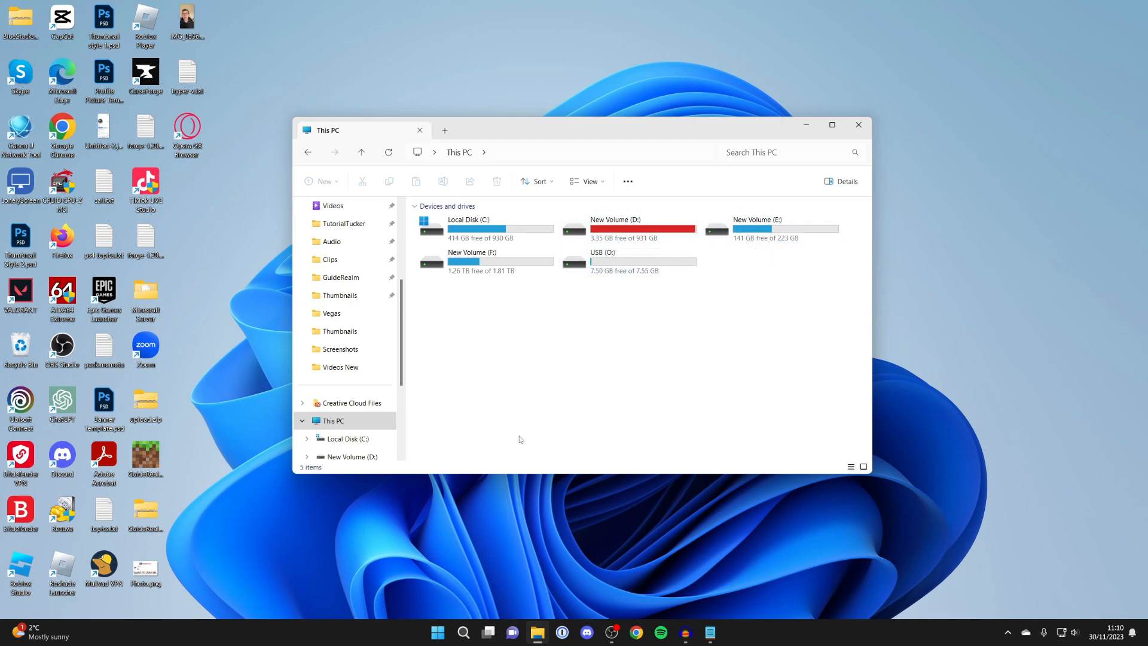
- Search 'command prom' and launch Command Prompt as administrator
left_click(462, 631)
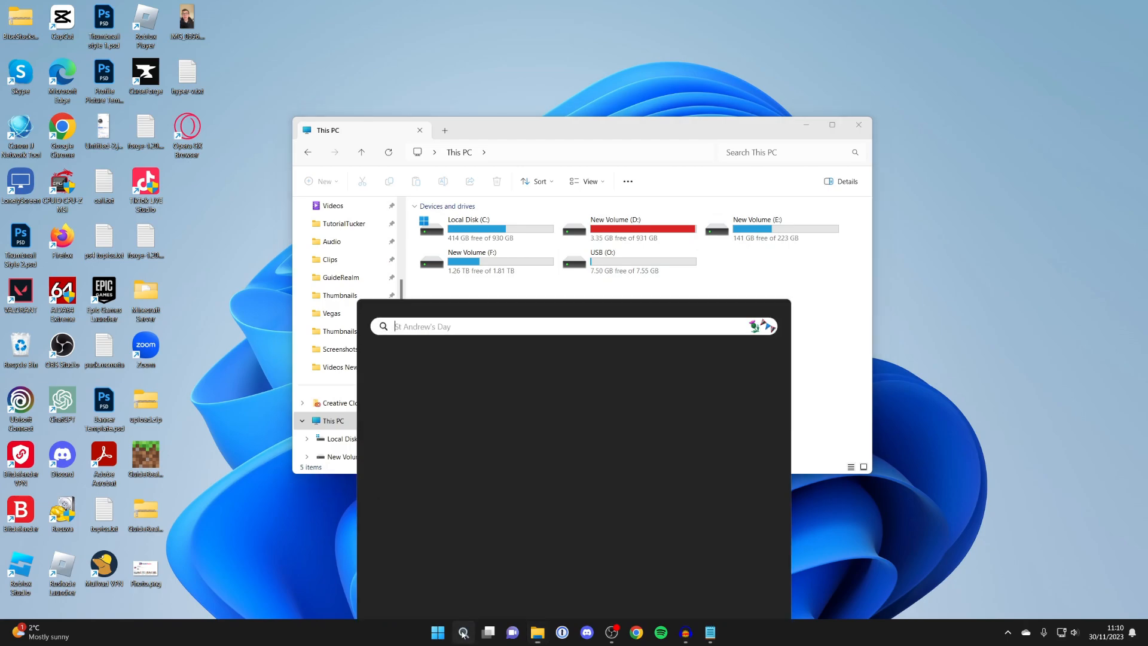
type("command")
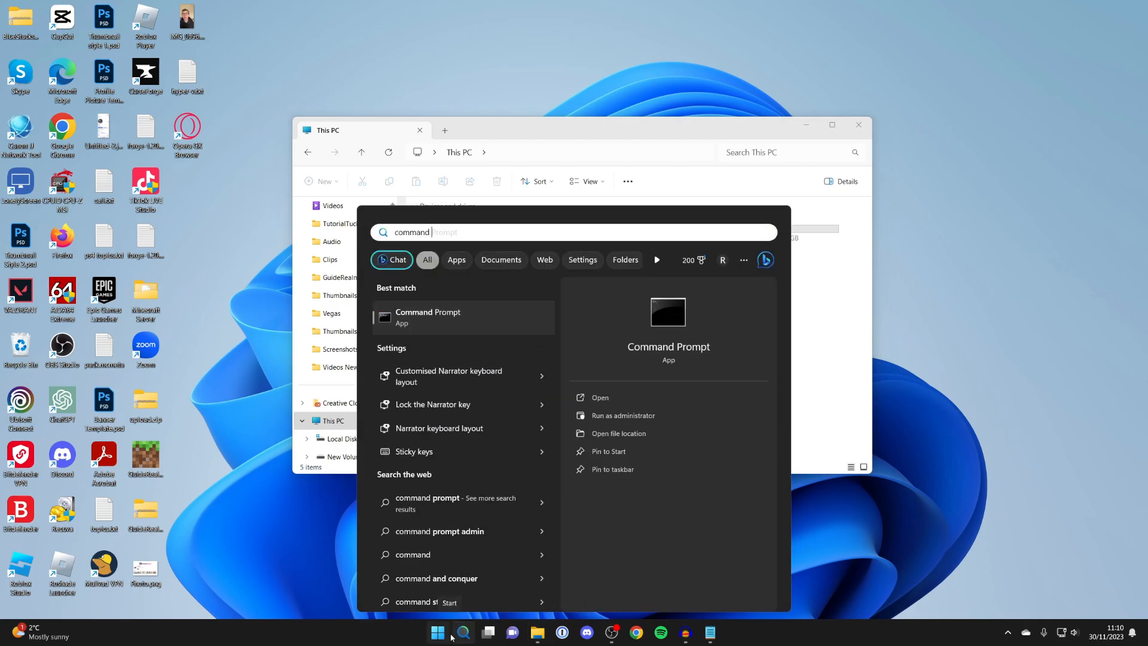
type("prom")
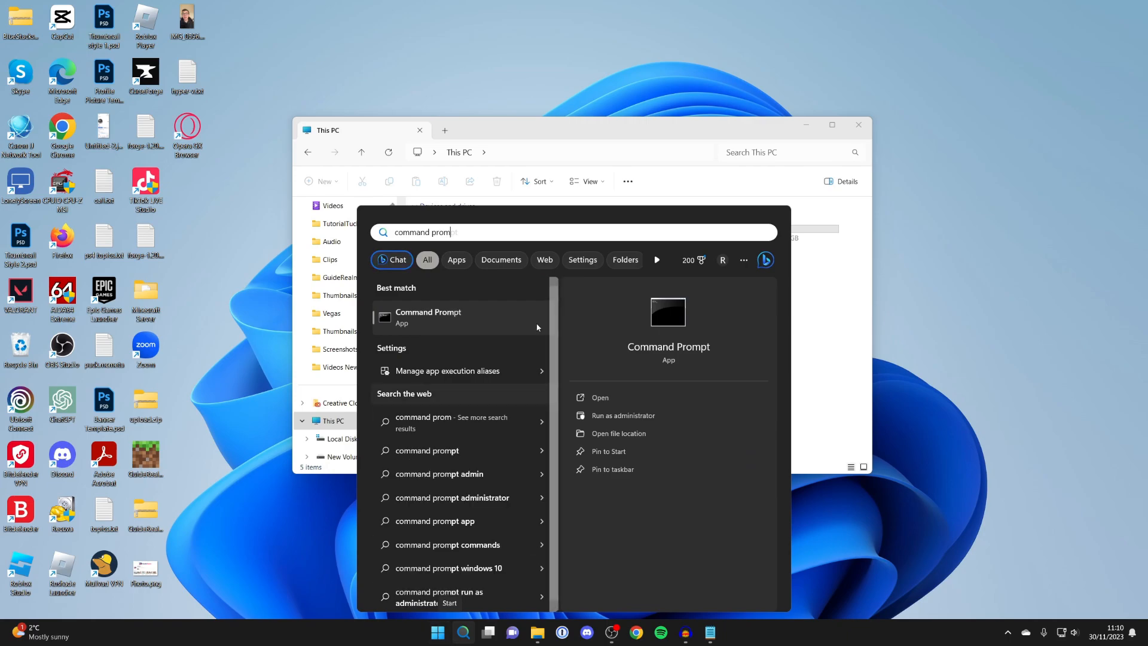
right_click(428, 317)
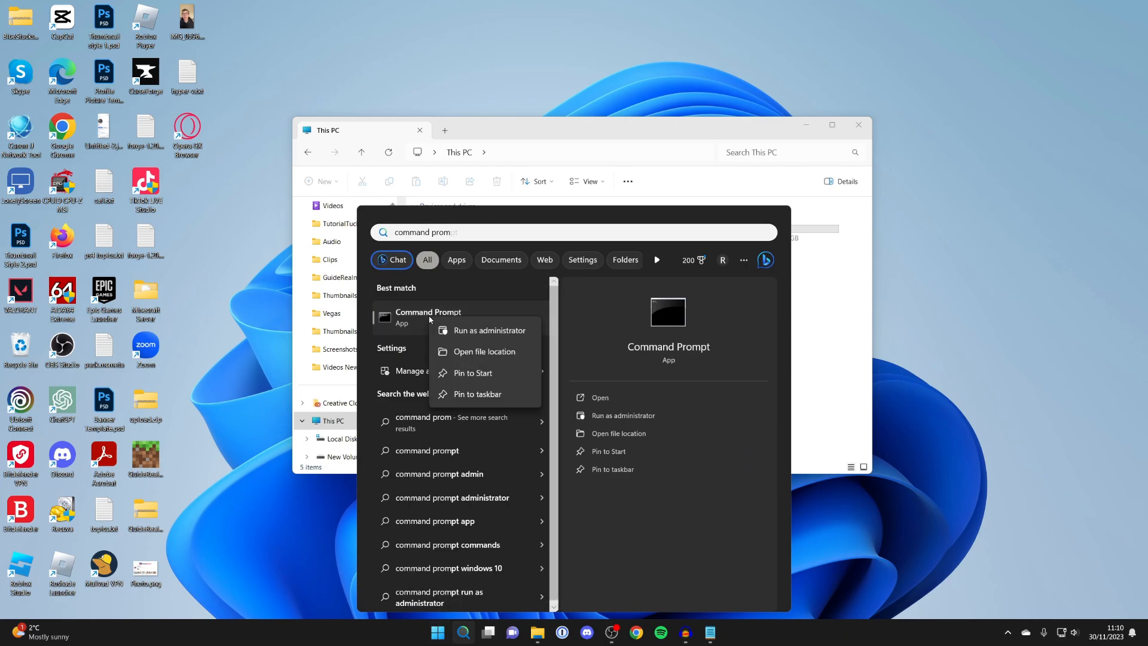
left_click(489, 330)
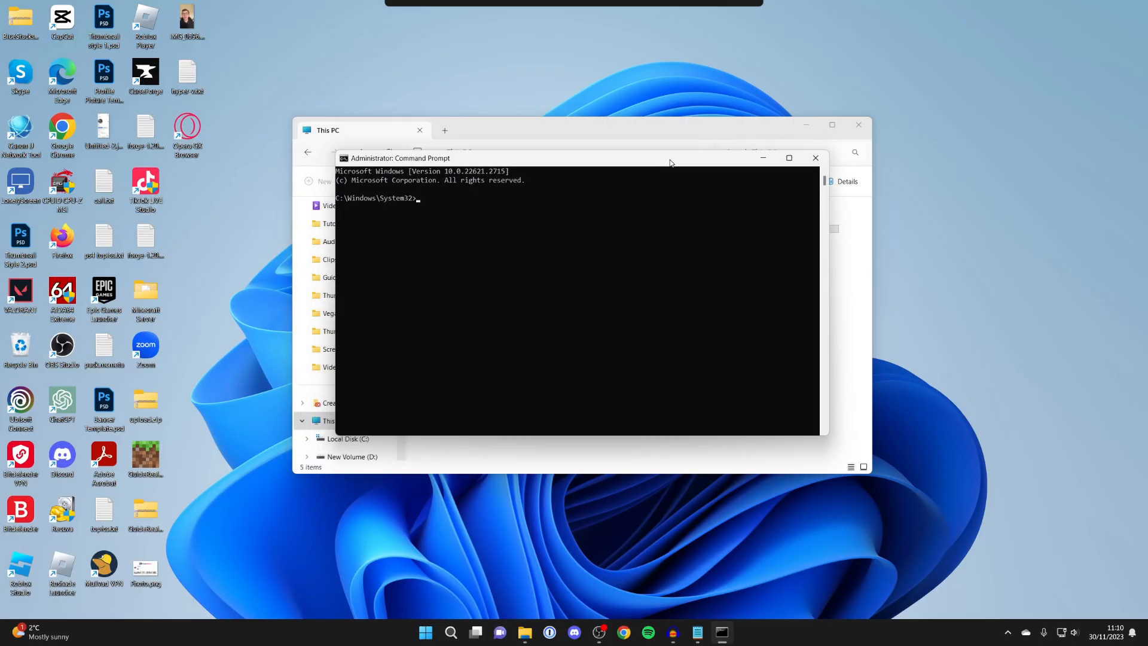
mouse_move(383, 159)
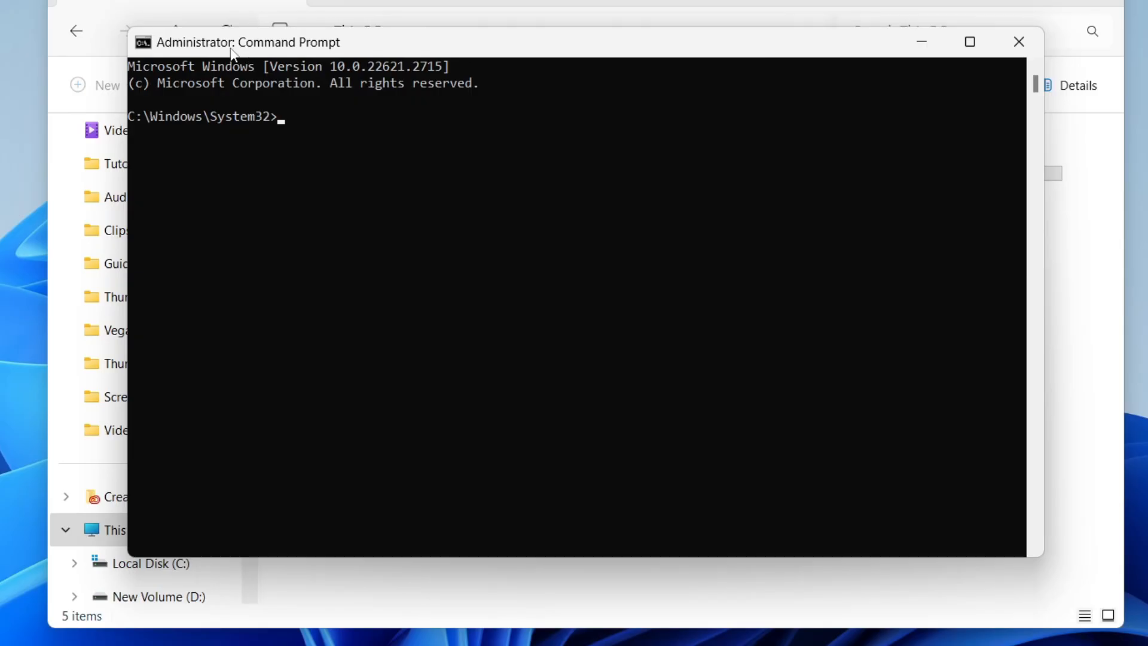
- Run chkdsk o: /f to check and fix errors on the USB drive
type("chk")
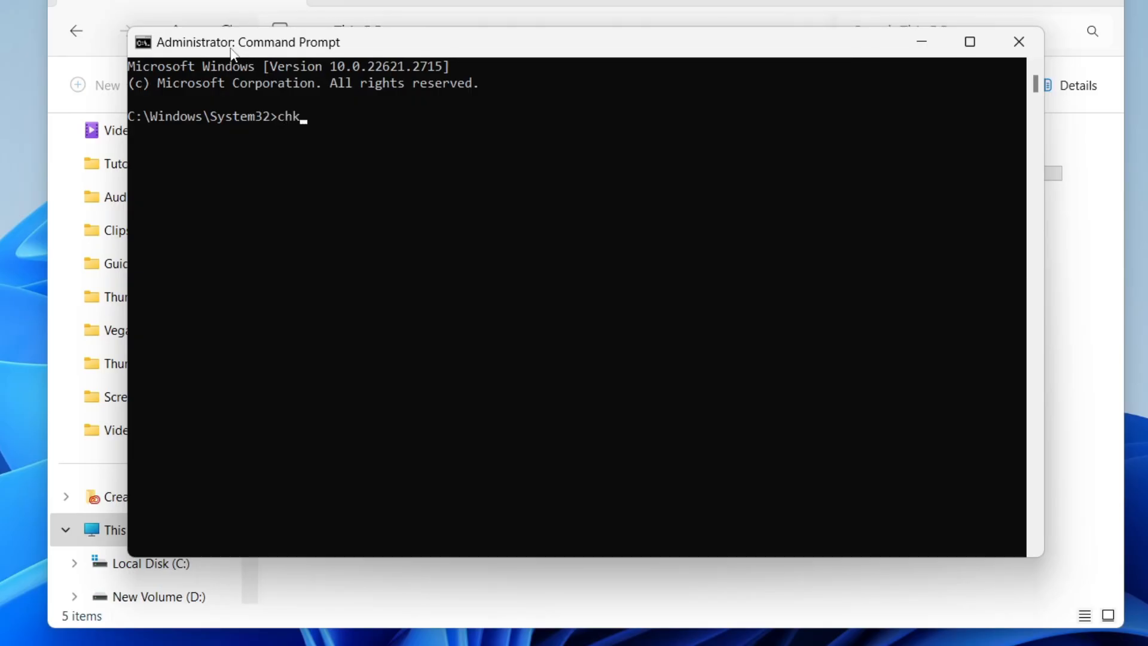
type("dsk")
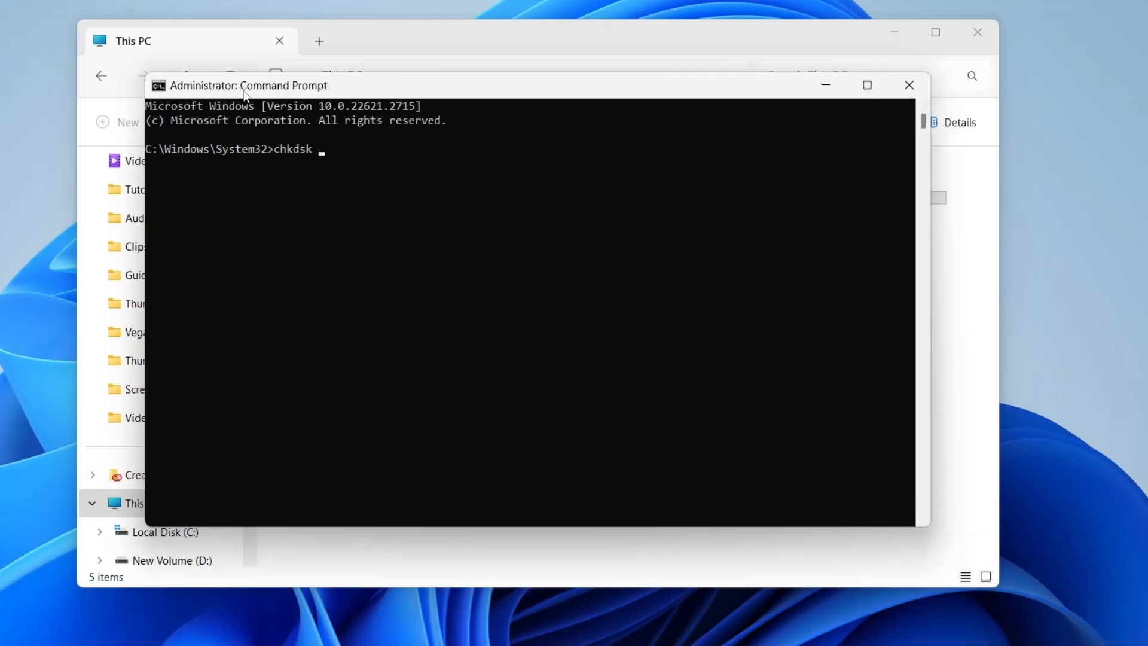
mouse_move(329, 97)
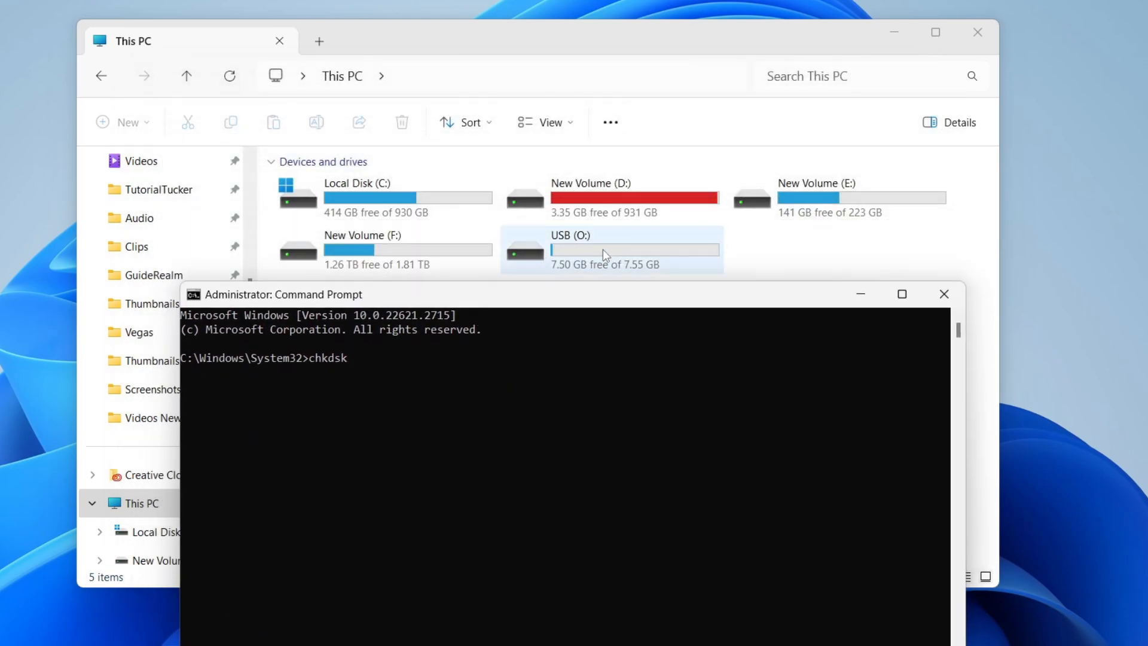
mouse_move(576, 249)
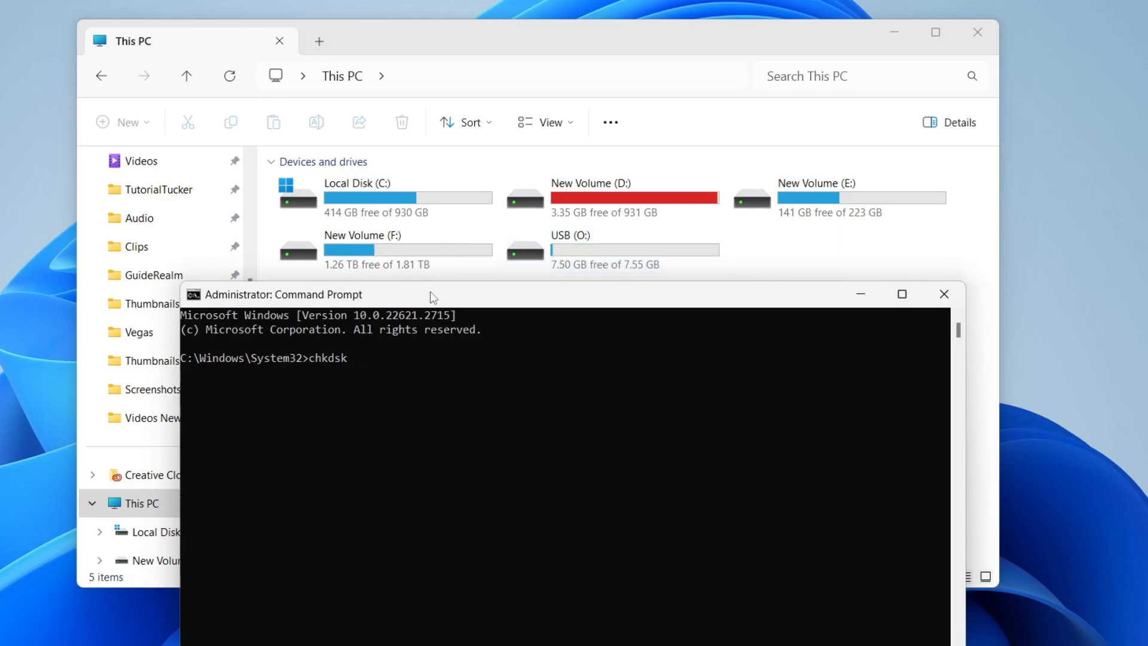
type("o:")
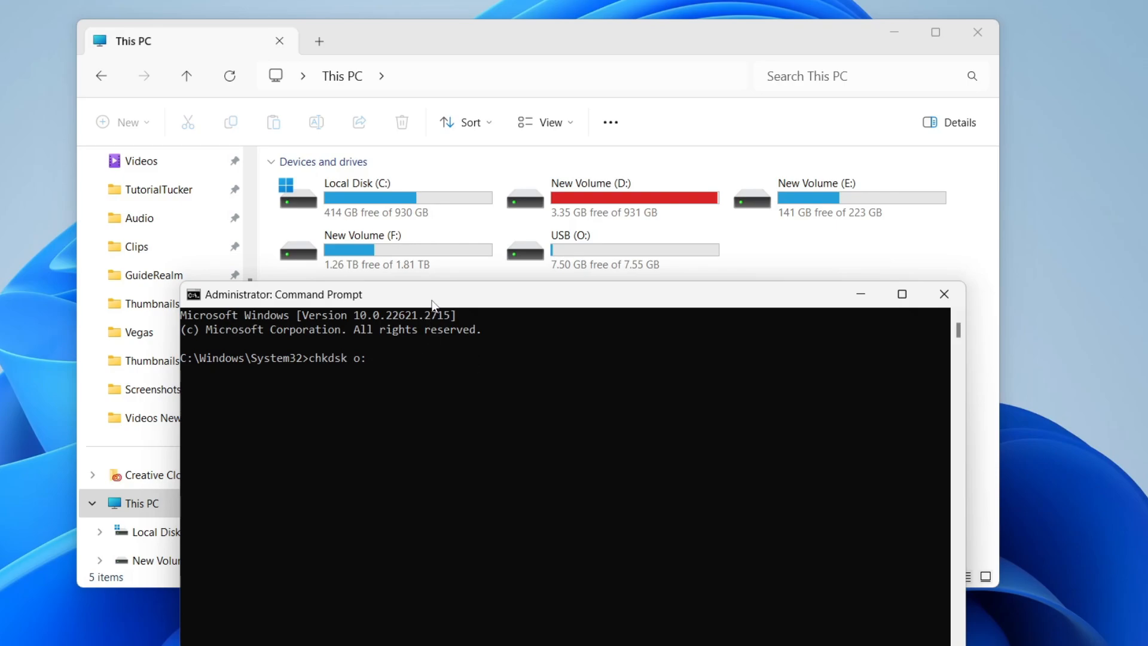
type("/f")
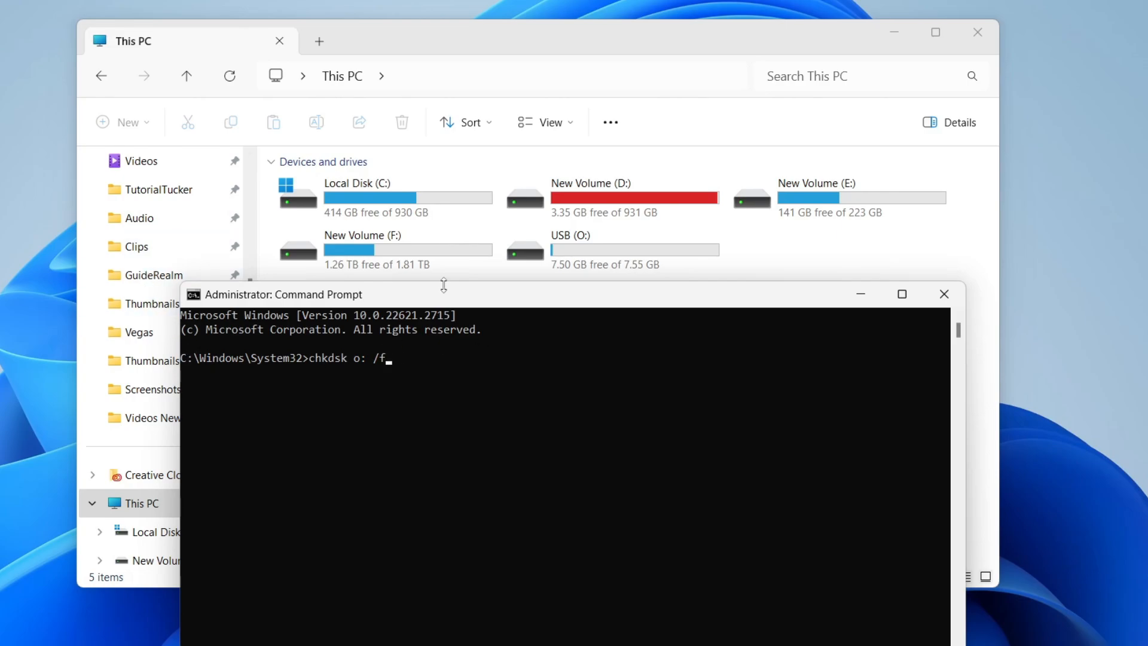
key("Return")
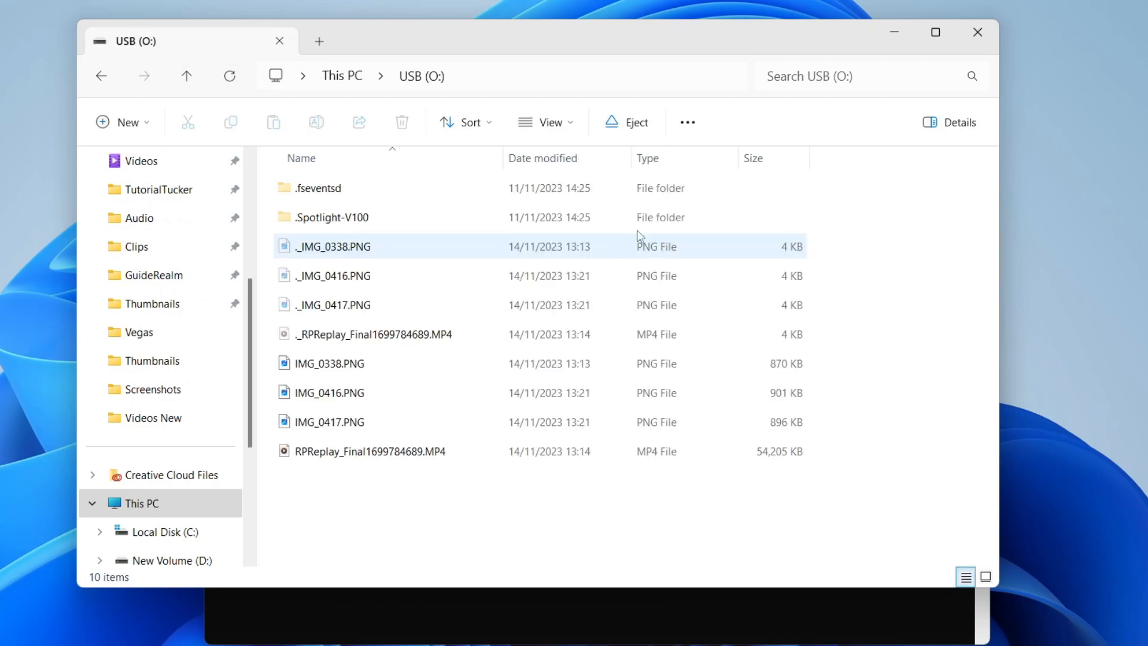
- View the contents of USB (O:) in File Explorer
left_click(100, 75)
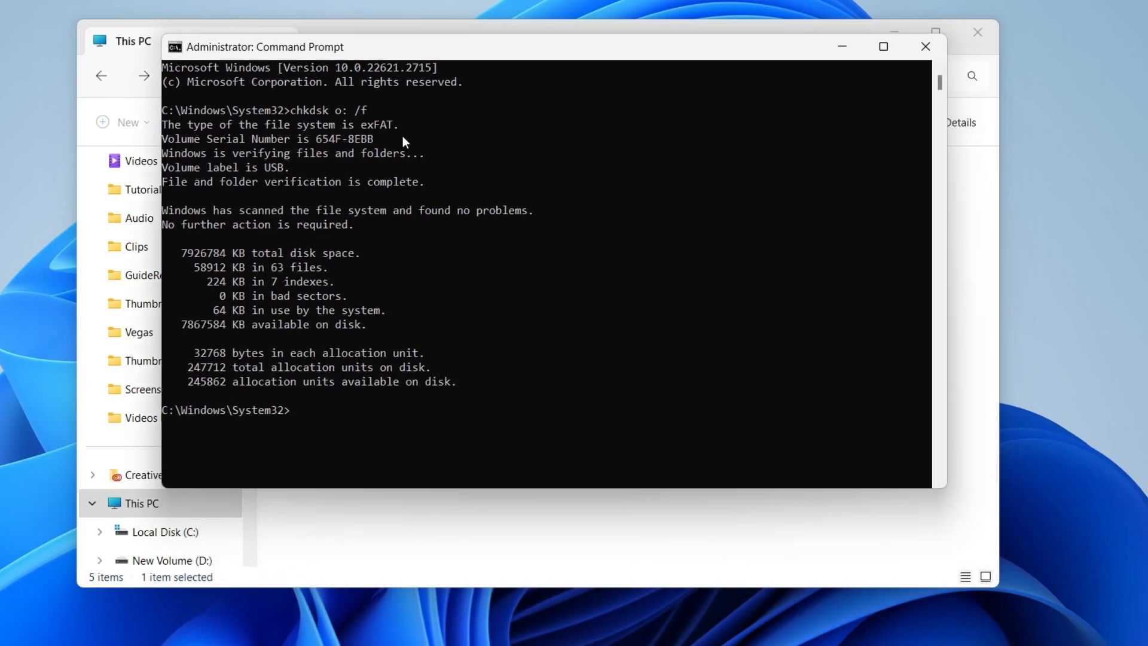
- Run chkdsk o: /r bad-sector scan, confirm no problems, and return to File Explorer
type("ch")
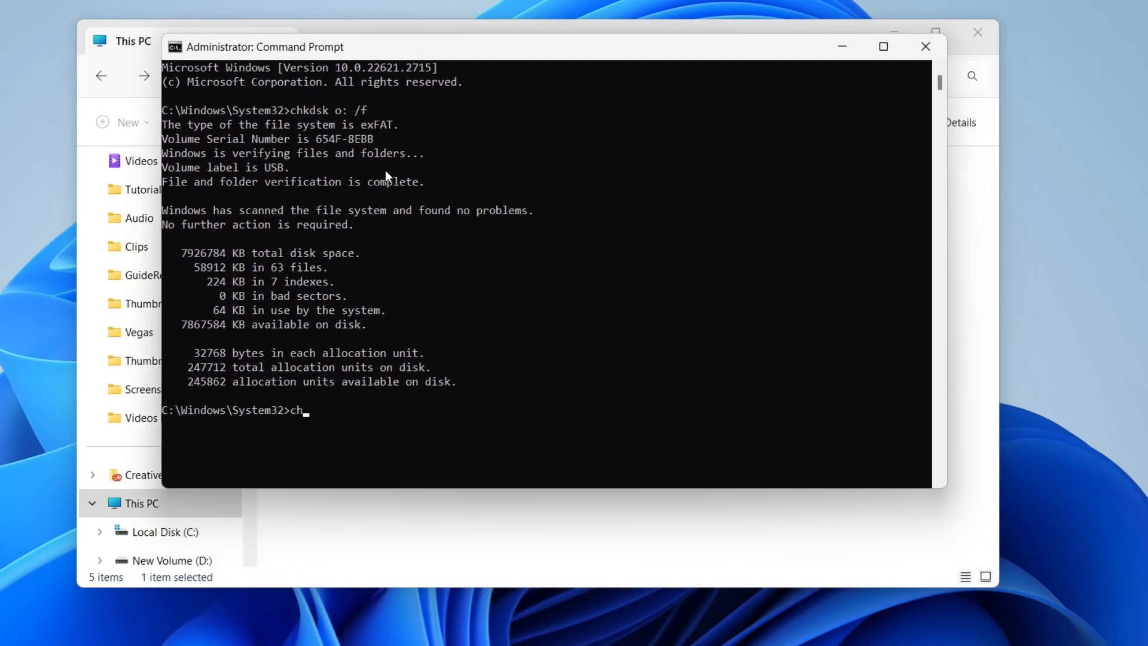
type("kdsk")
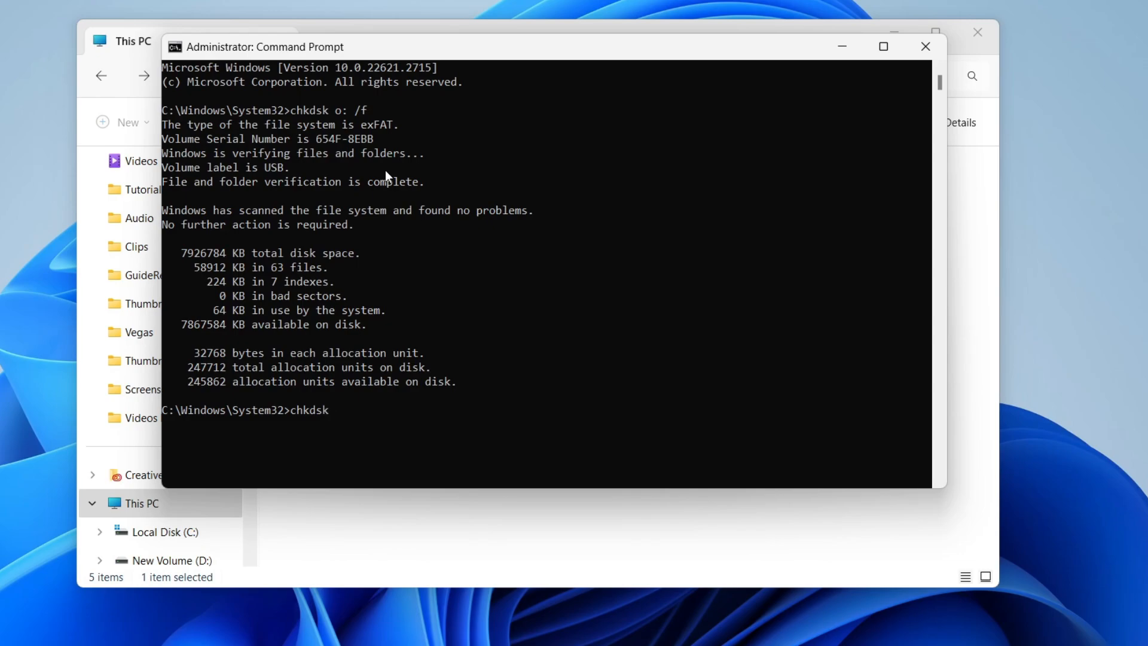
type("o")
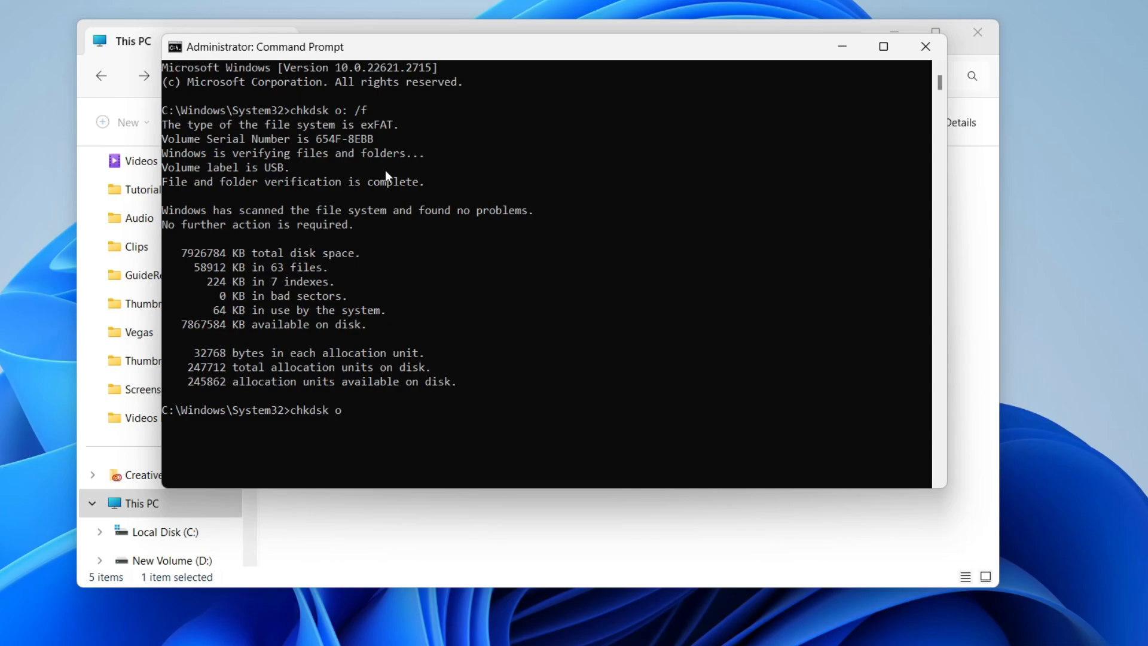
type(":")
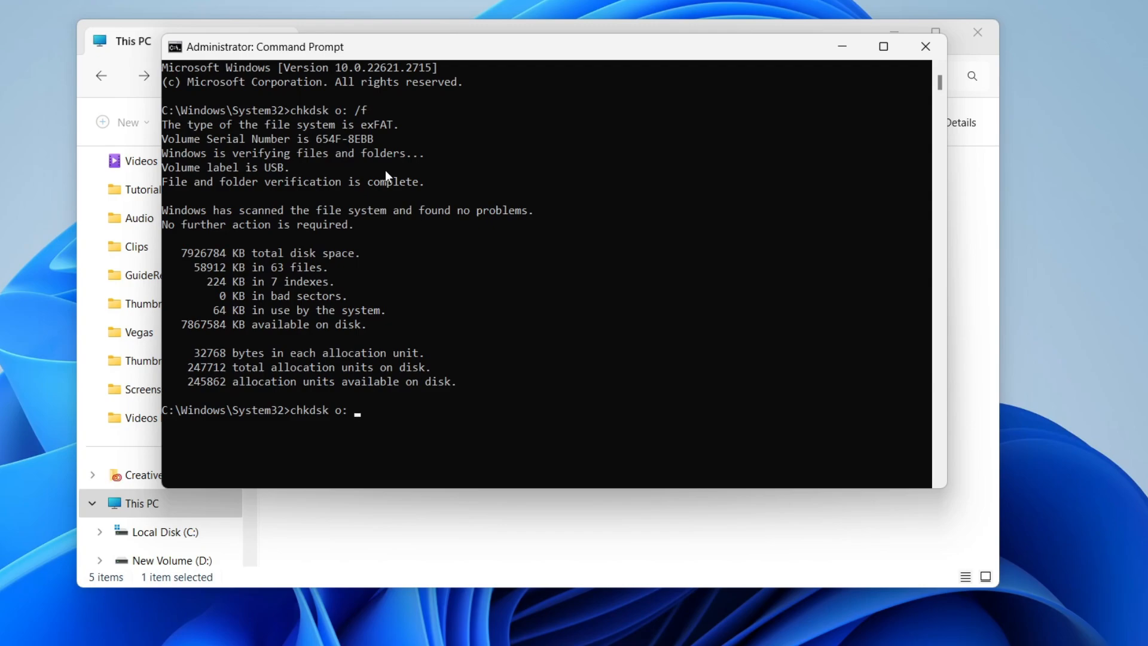
type("/r")
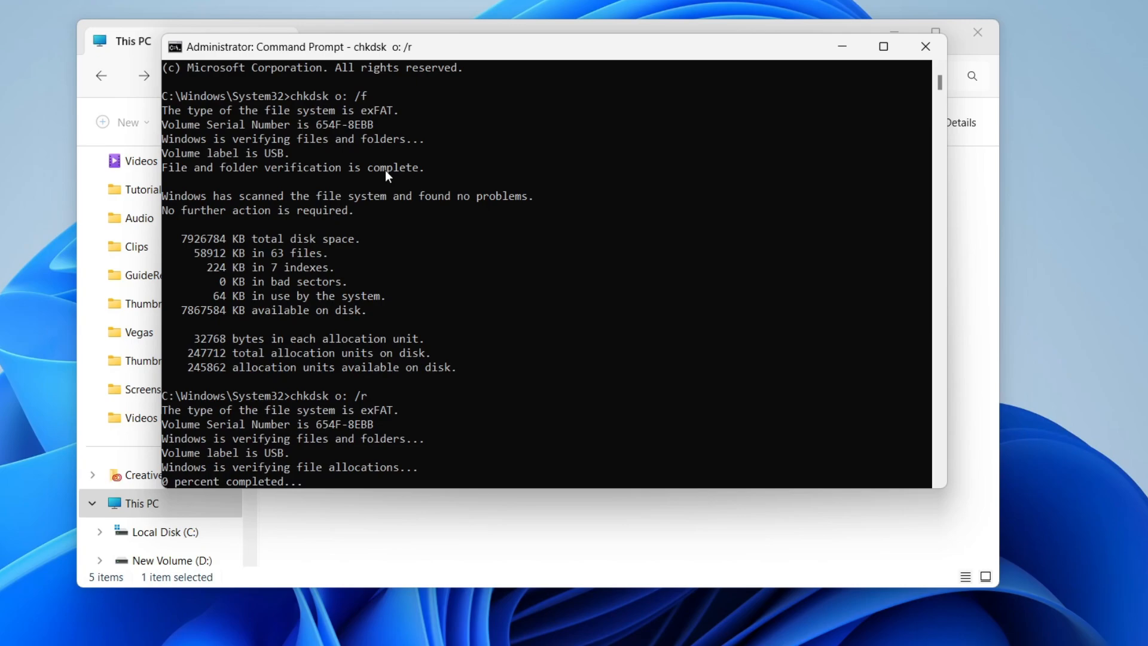
mouse_move(195, 480)
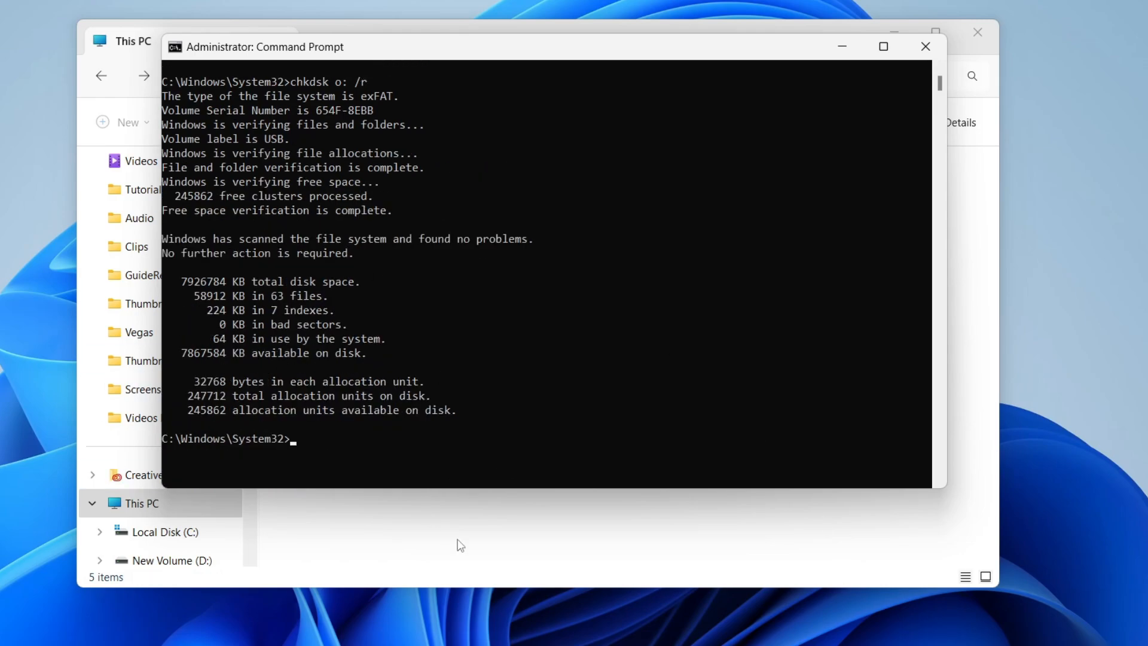
left_click(925, 46)
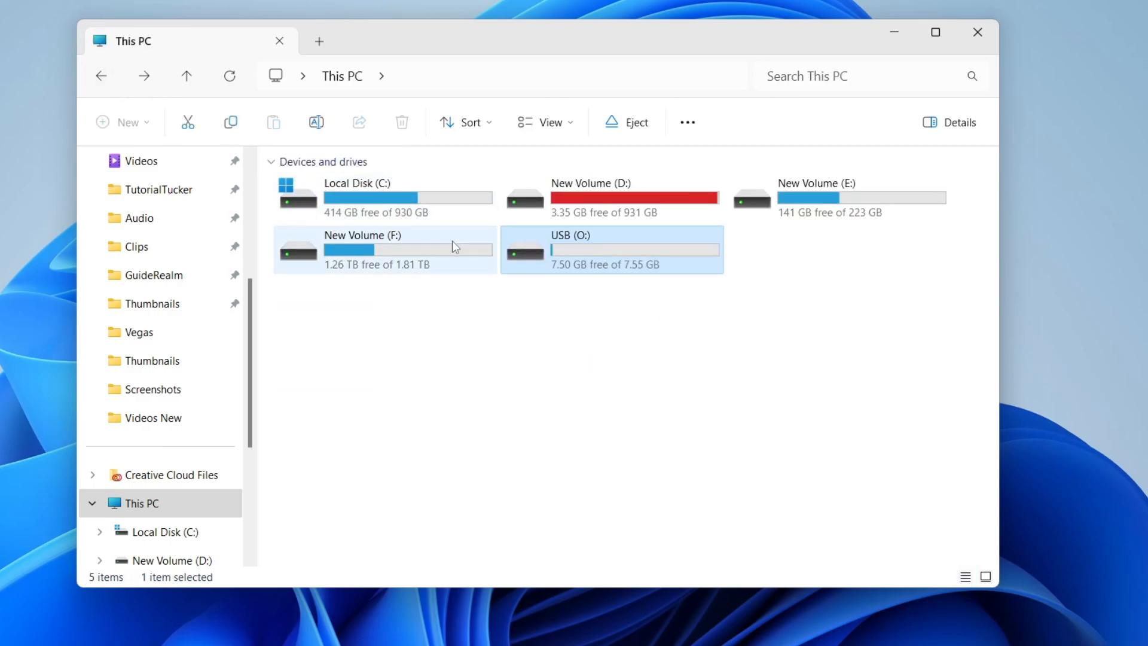
mouse_move(442, 239)
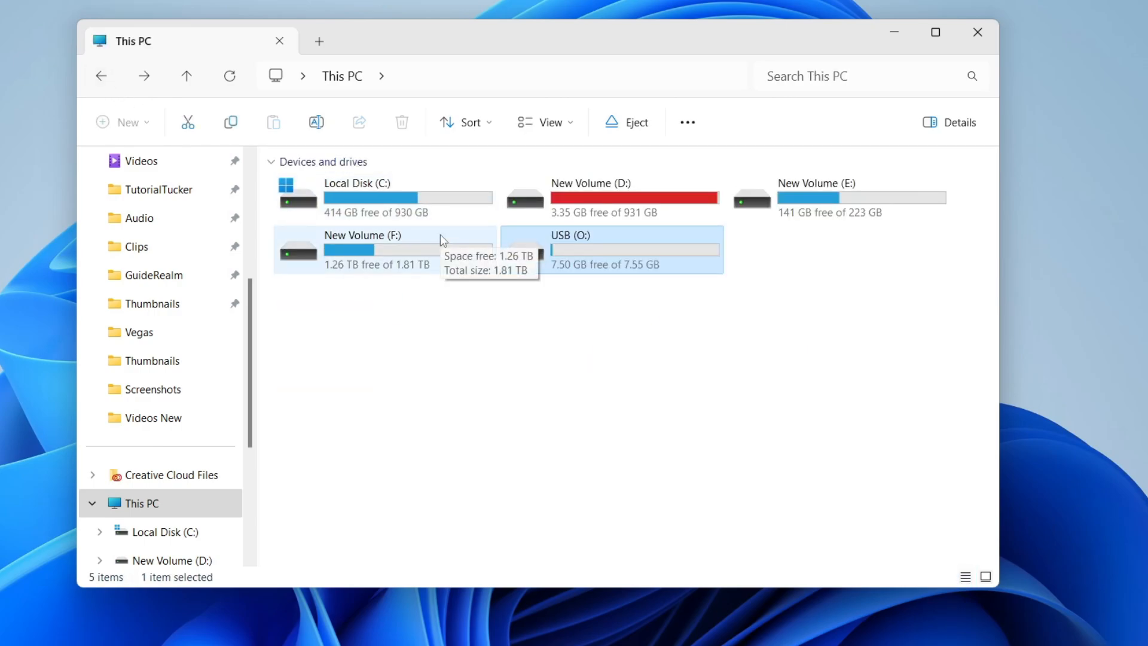